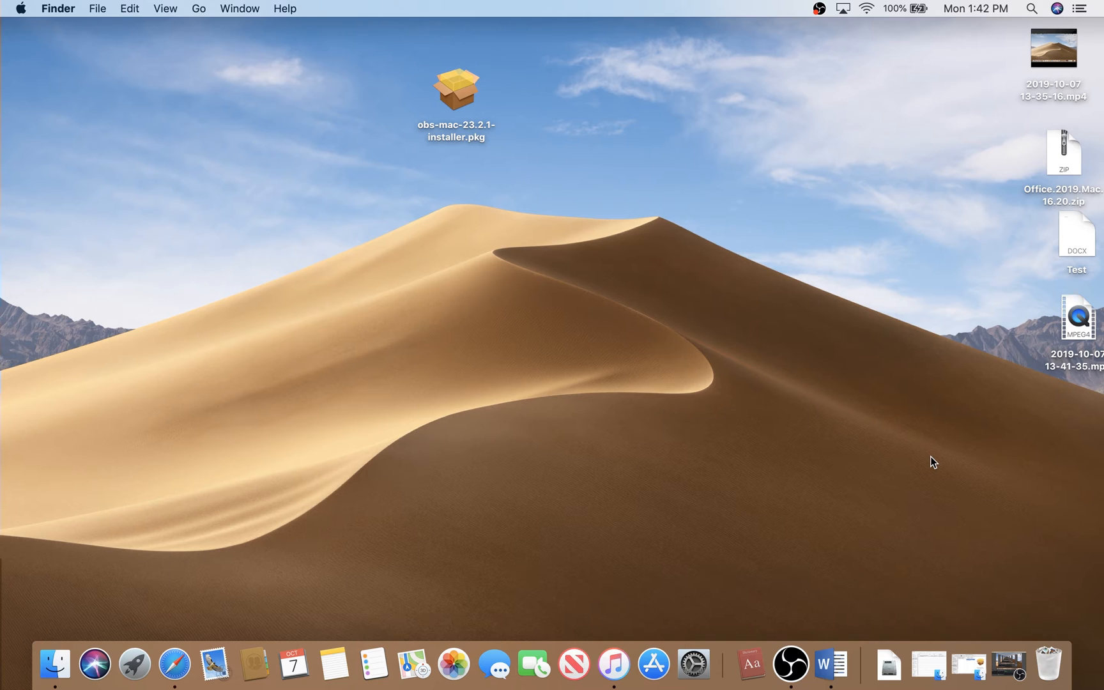
mouse_move(648, 367)
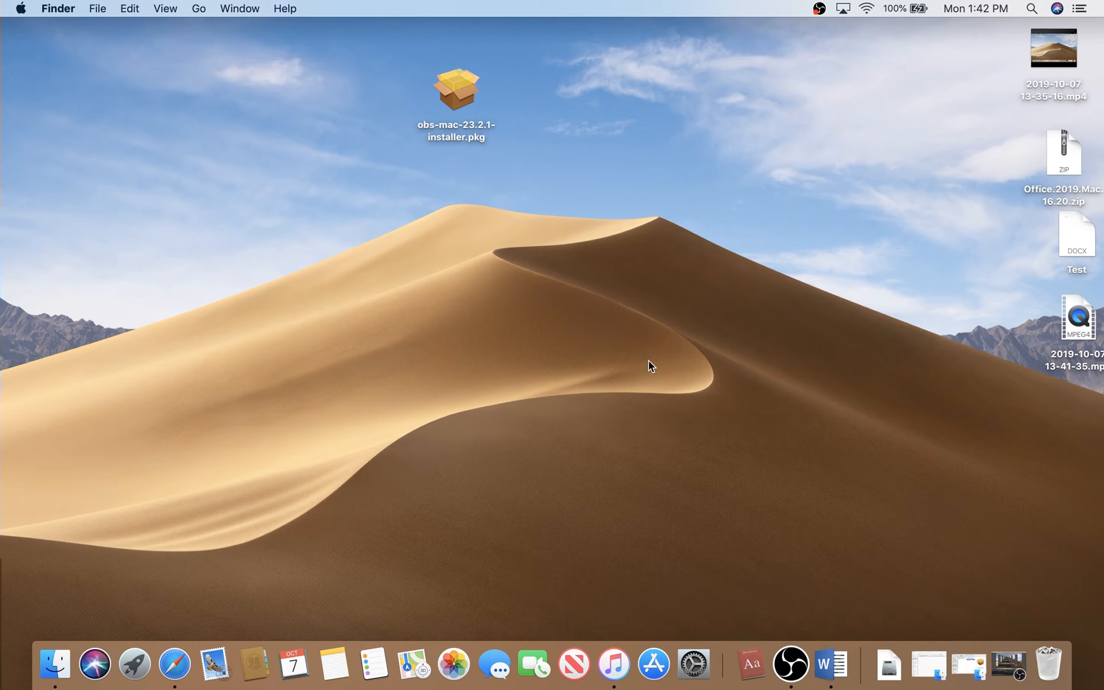
mouse_move(517, 164)
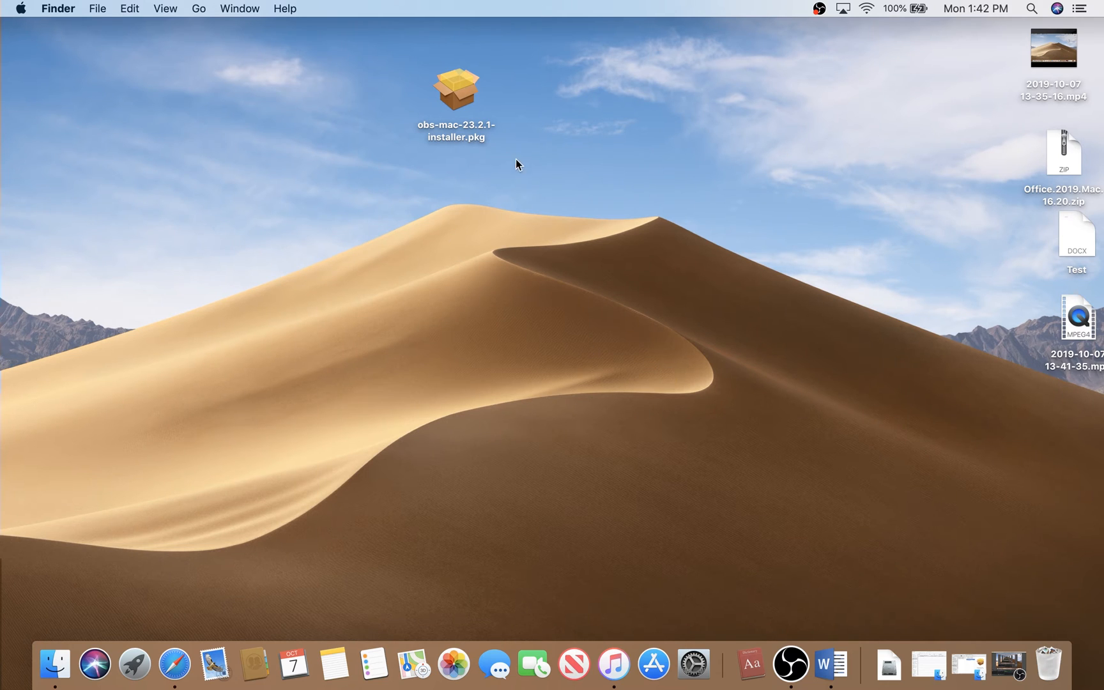
Double-click obs-mac-23.2.1-installer.pkg on the desktop to bring up the unidentified-developer alert.
double_click(456, 89)
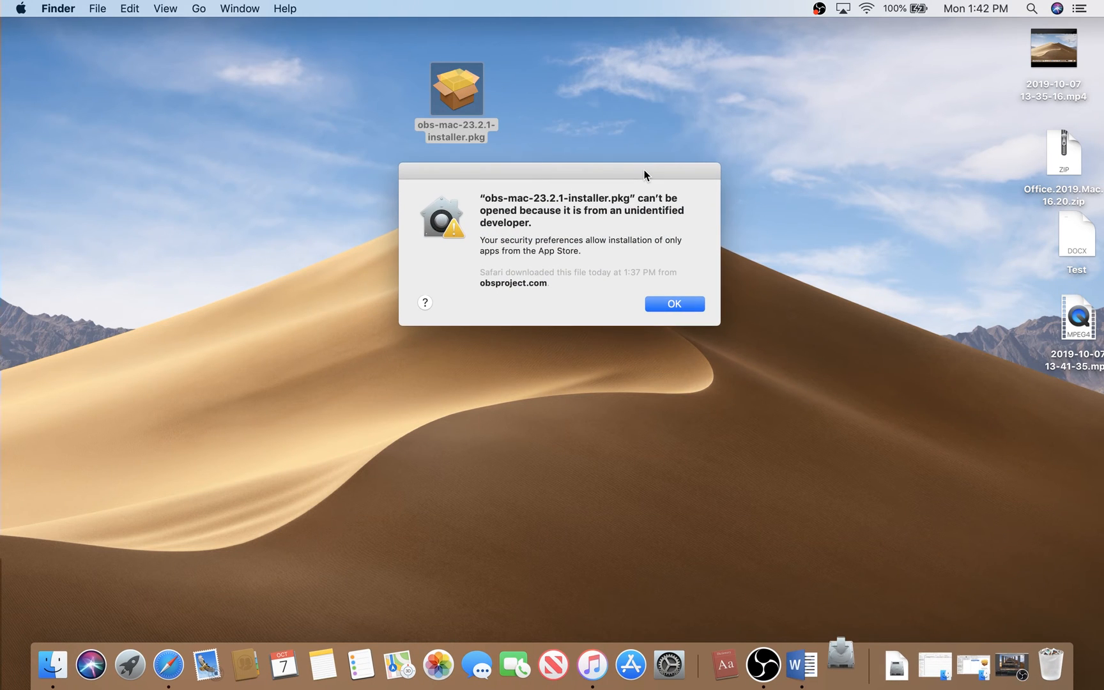
mouse_move(746, 248)
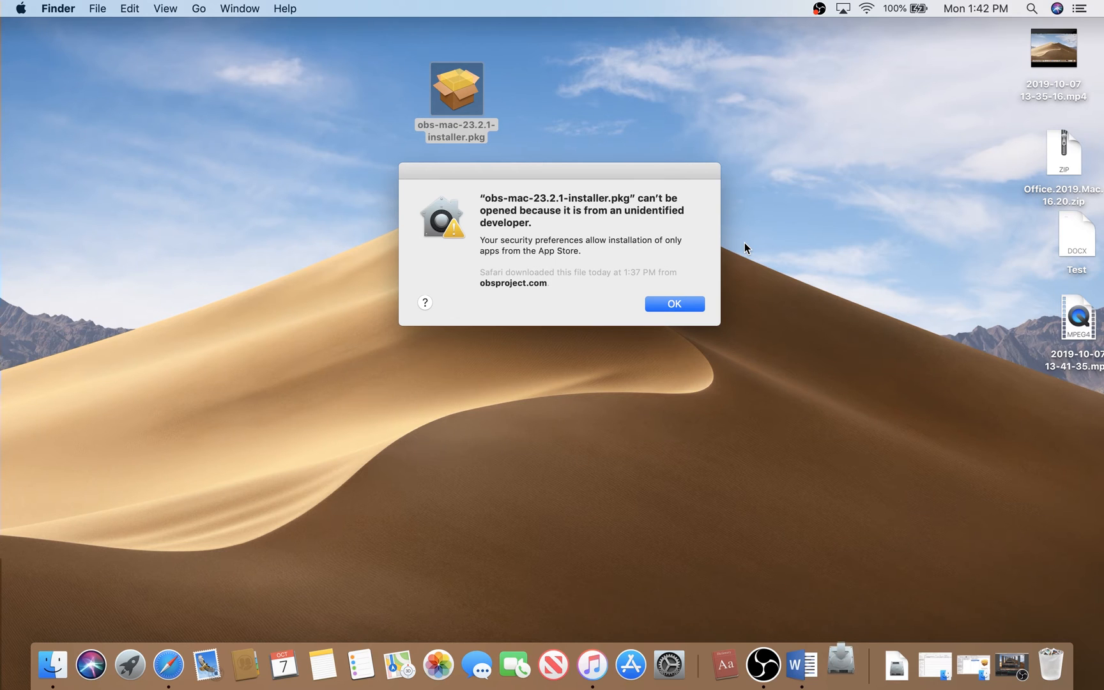
mouse_move(556, 225)
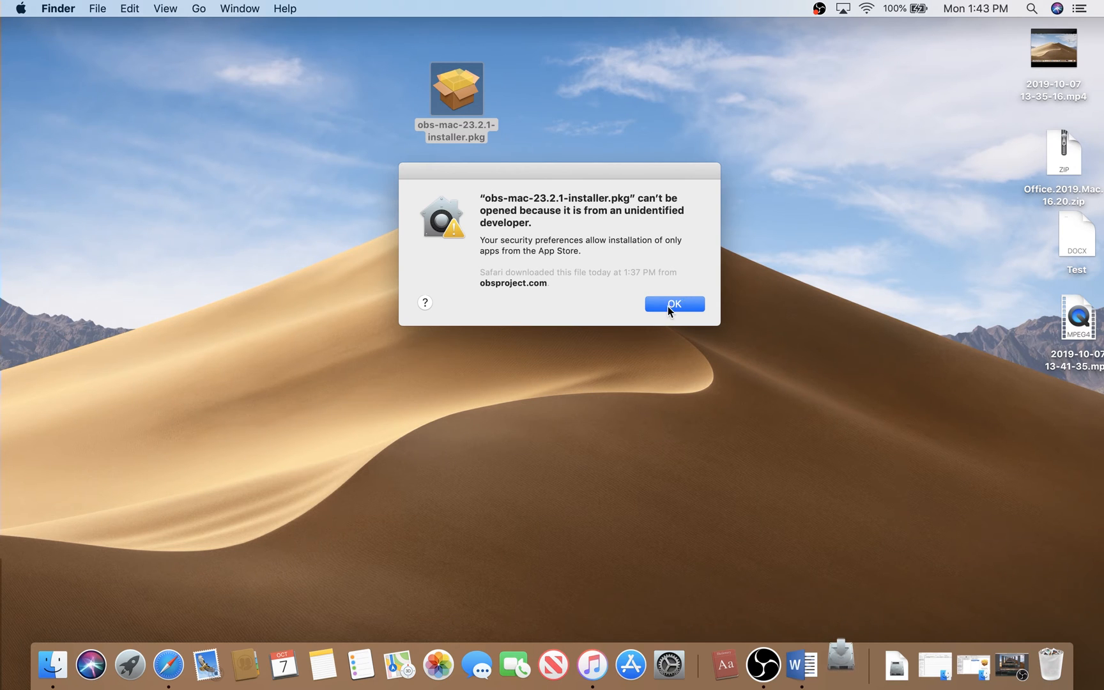
Dismiss the unidentified-developer alert and open Security & Privacy through a Spotlight search for 'privacy'.
left_click(672, 304)
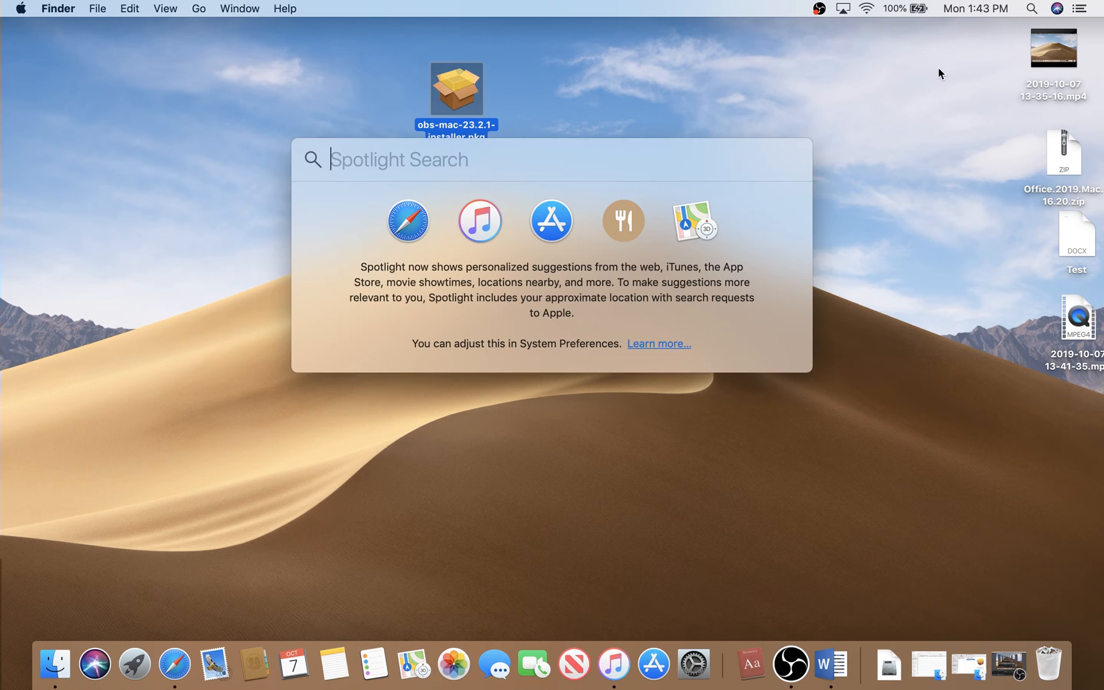
type("priva")
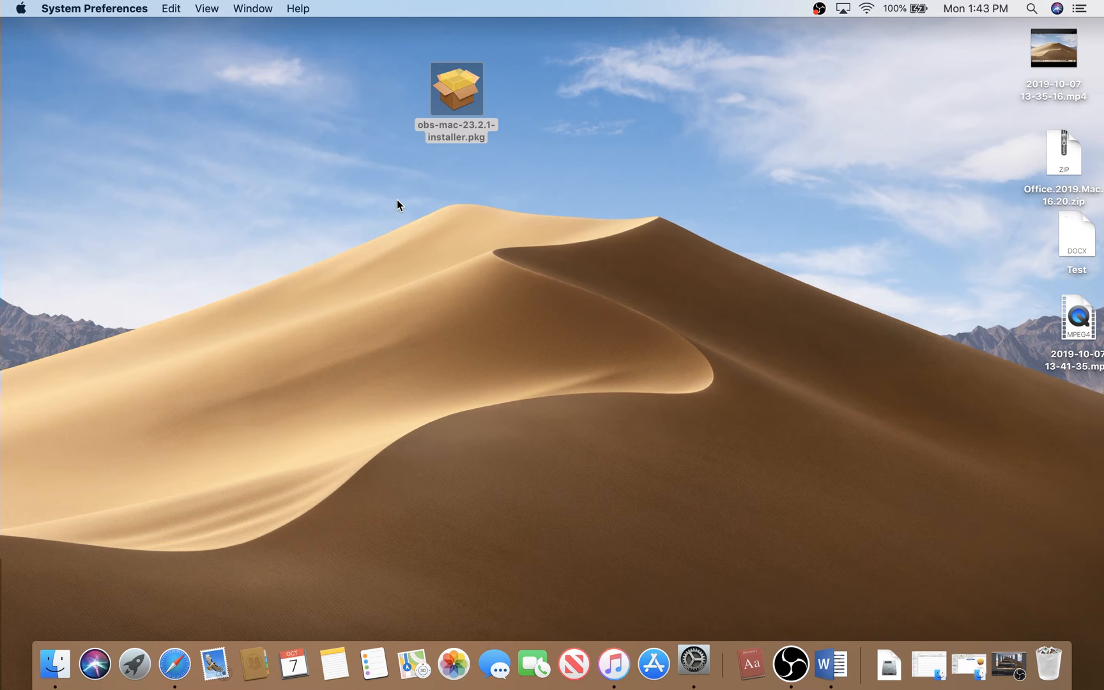
left_click(692, 663)
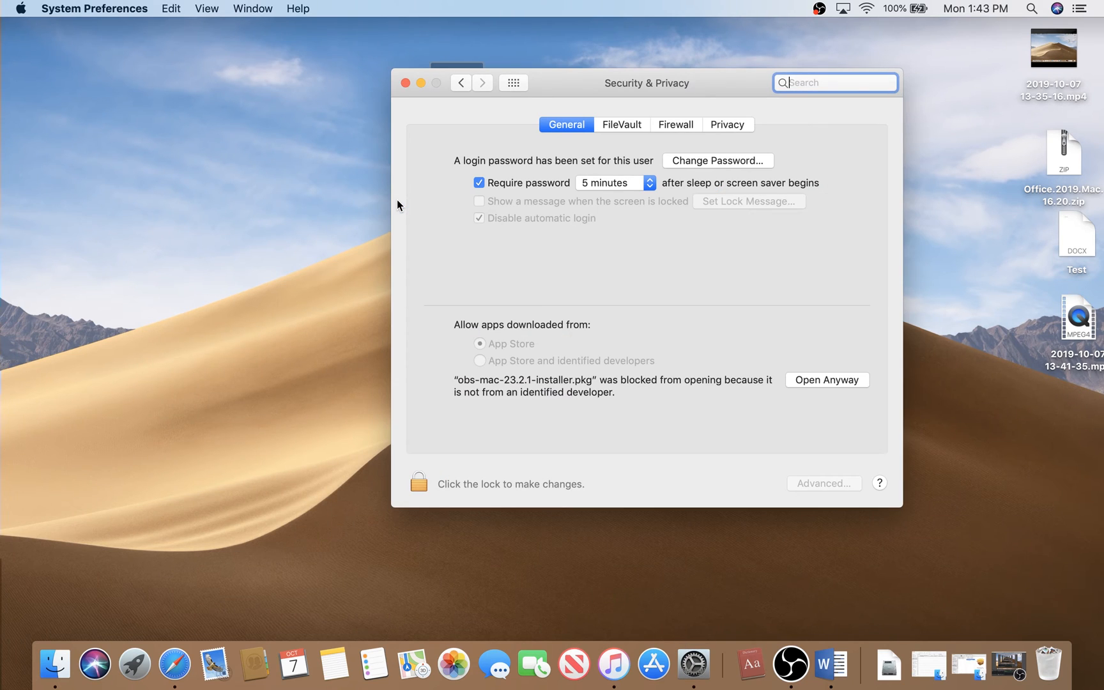
mouse_move(579, 130)
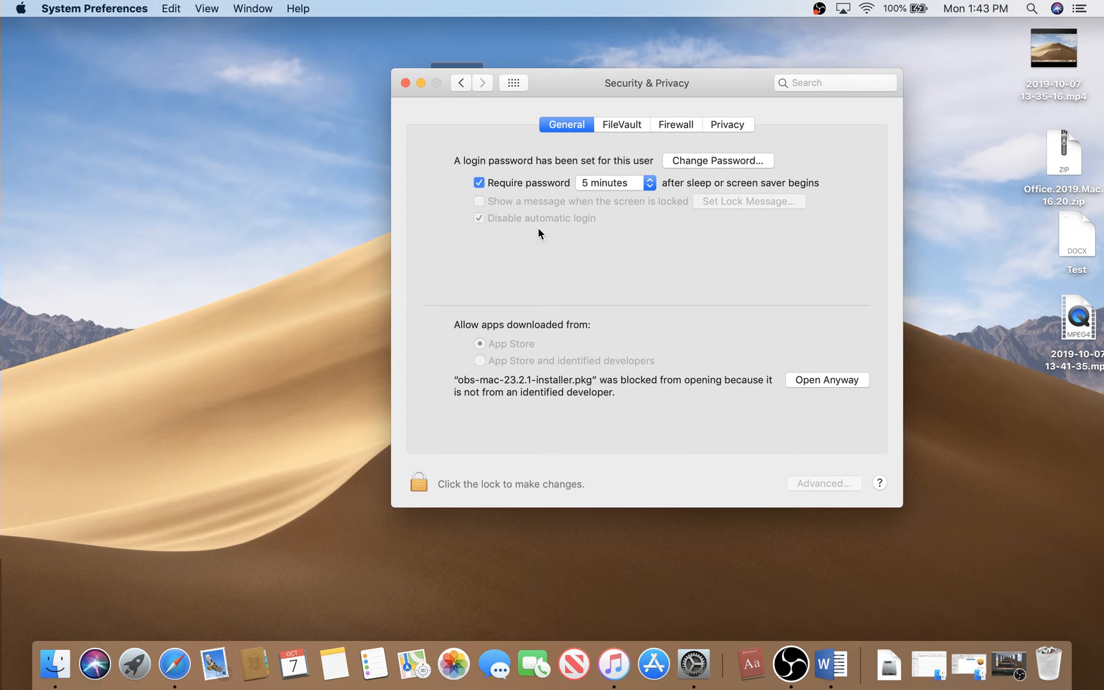
mouse_move(522, 424)
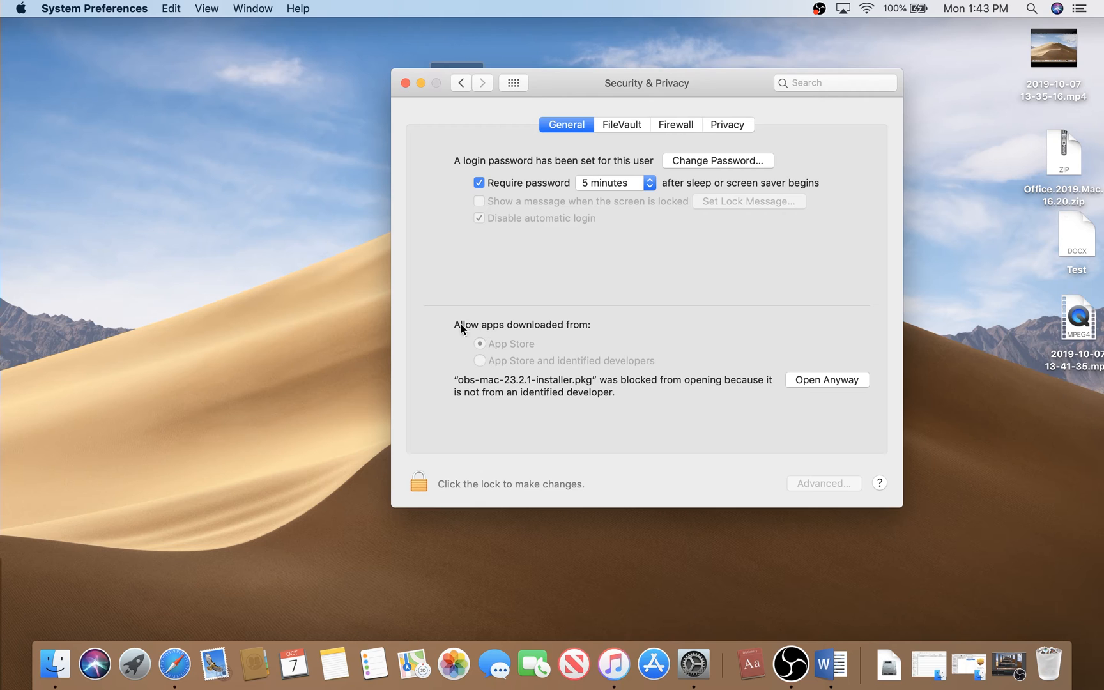
mouse_move(583, 334)
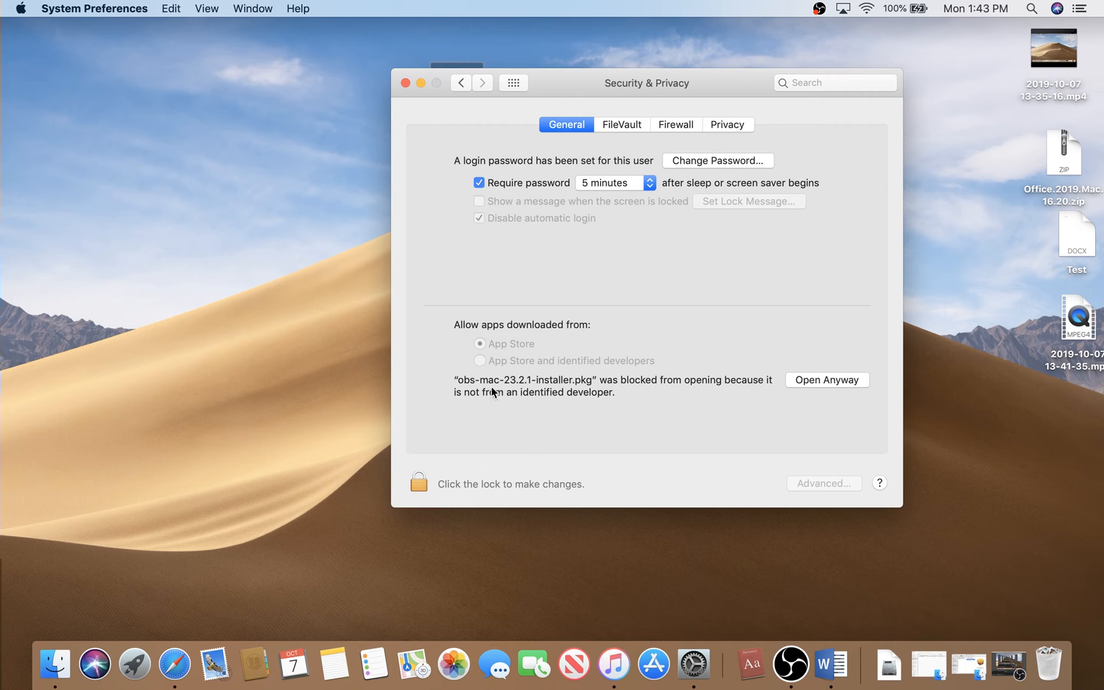
mouse_move(641, 389)
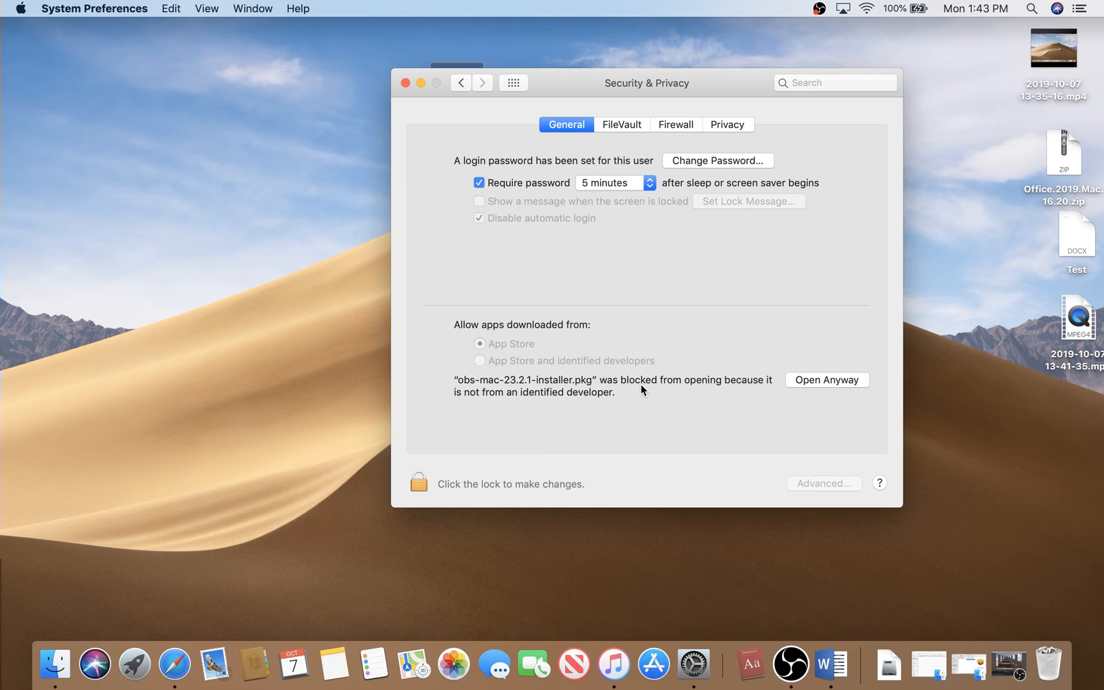
mouse_move(614, 393)
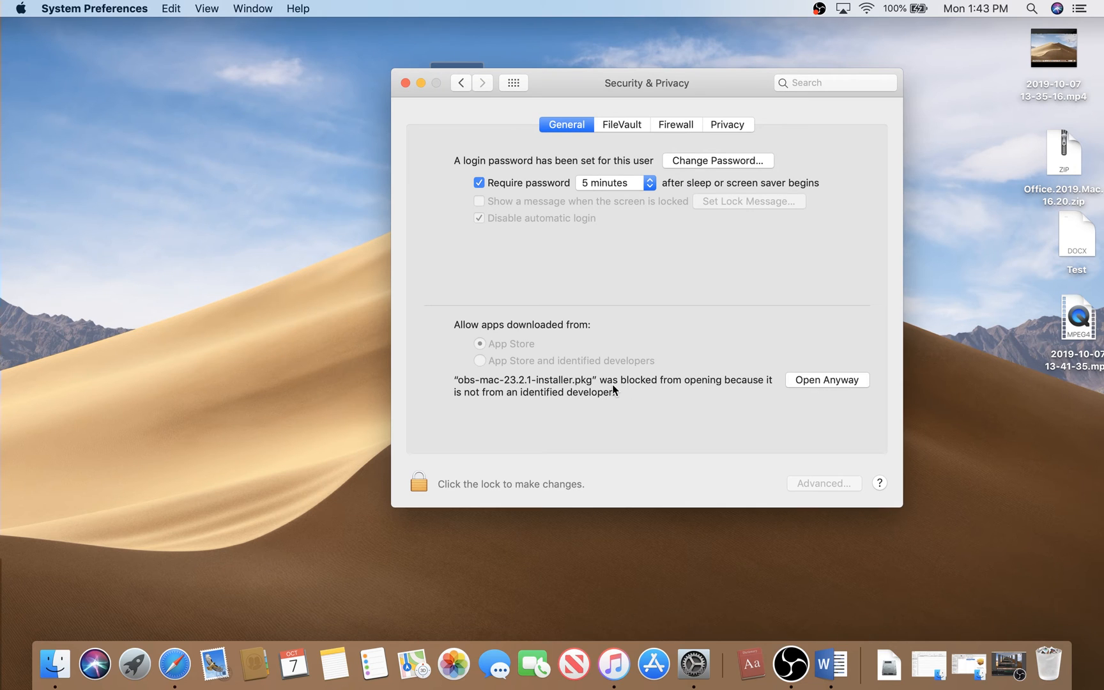
mouse_move(510, 402)
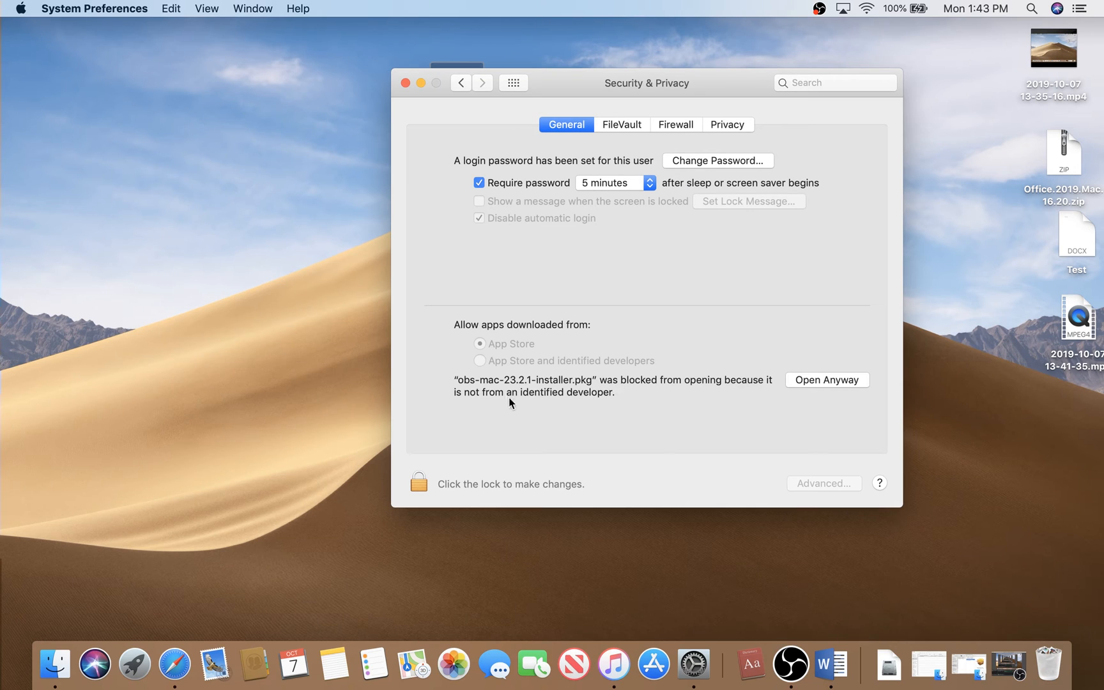
mouse_move(808, 398)
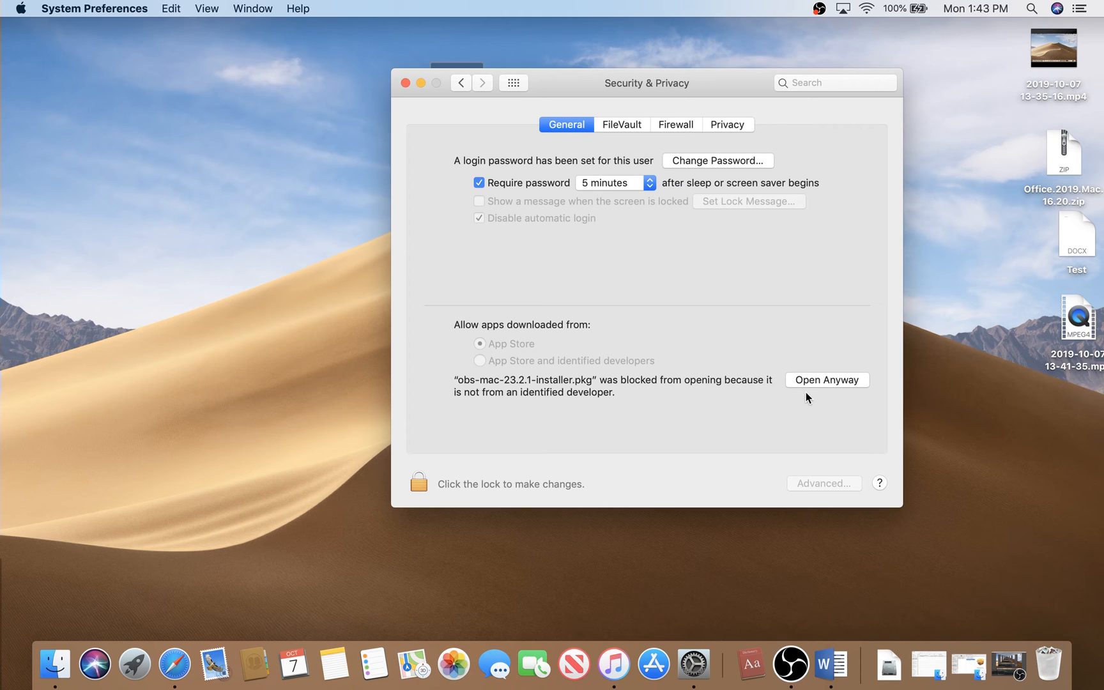
mouse_move(836, 389)
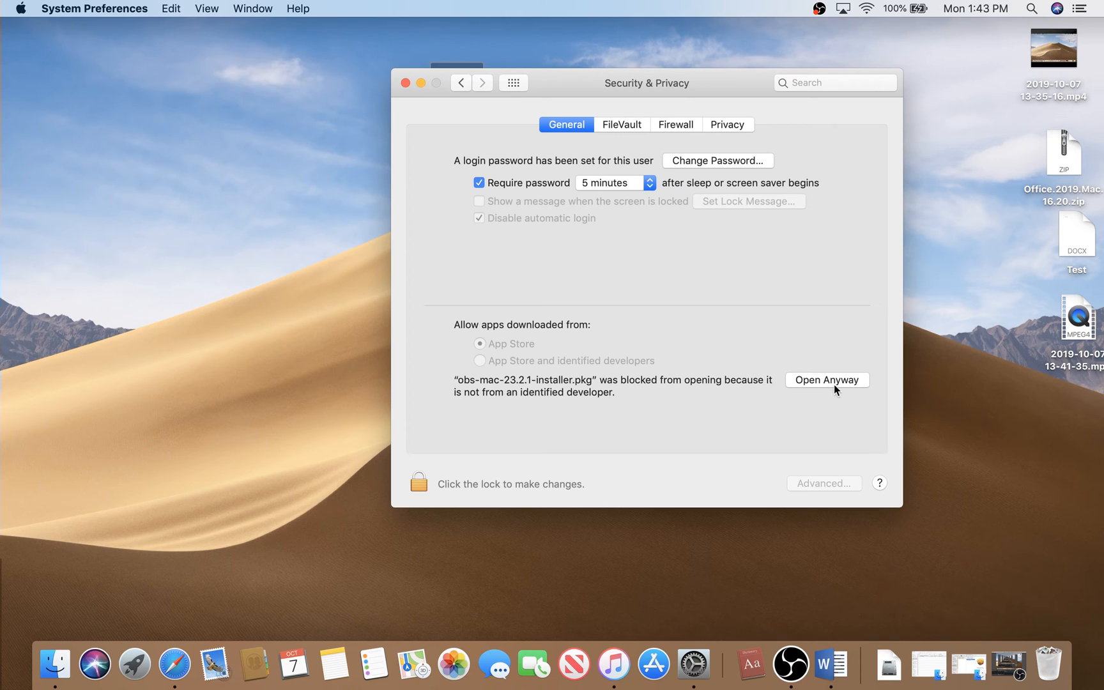
mouse_move(843, 388)
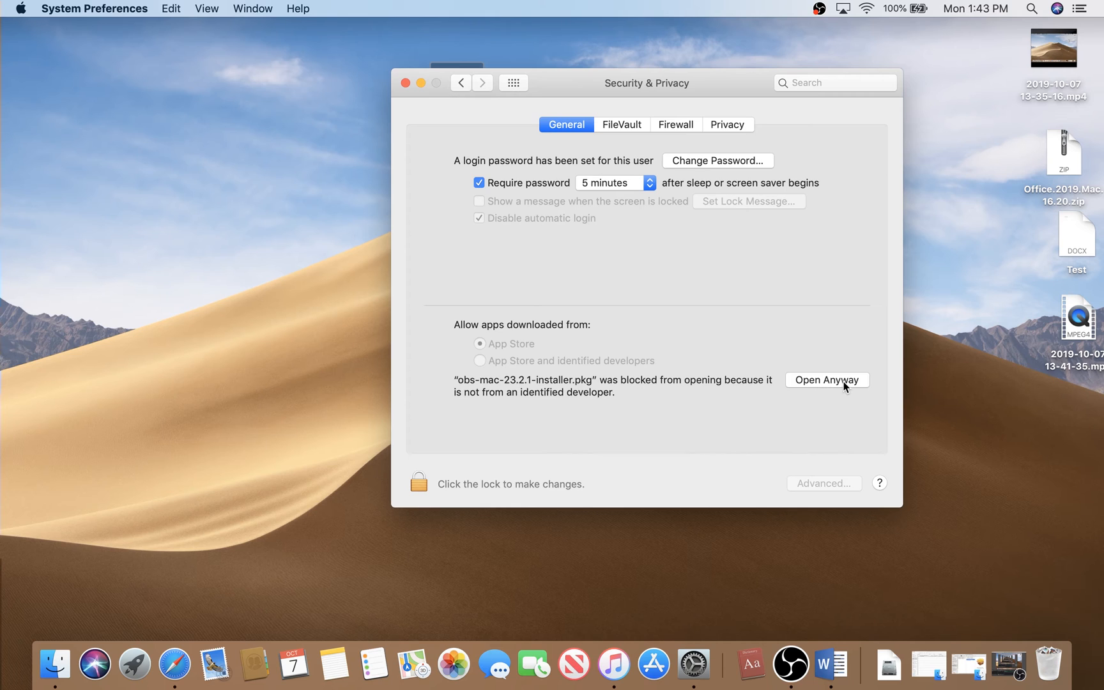
mouse_move(749, 365)
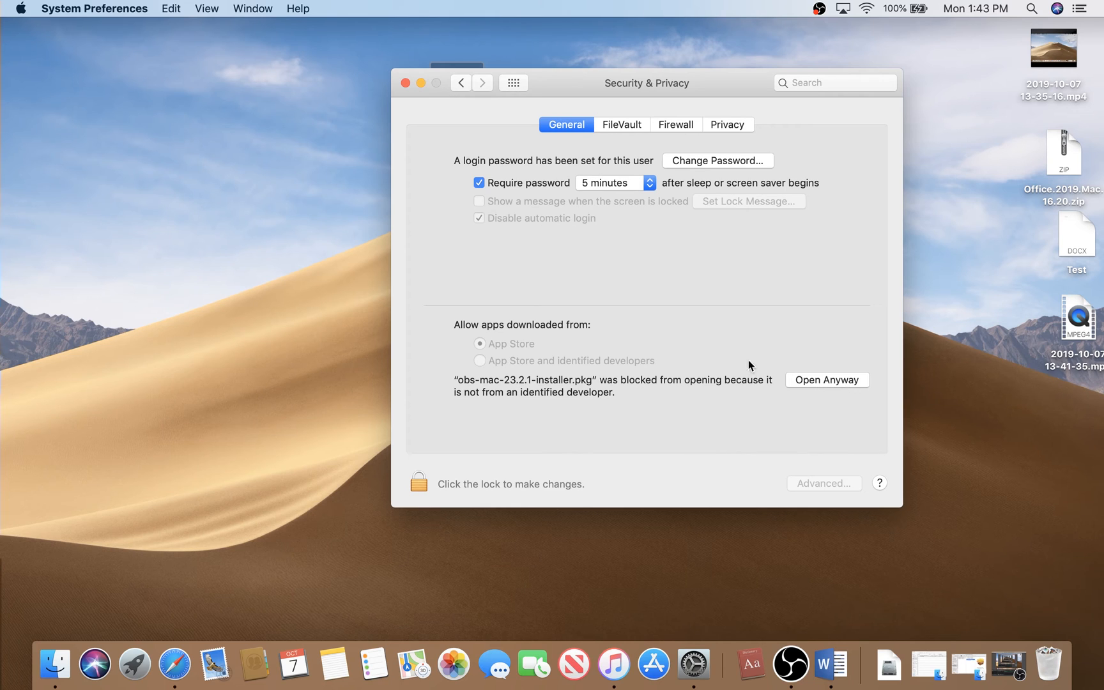
mouse_move(690, 340)
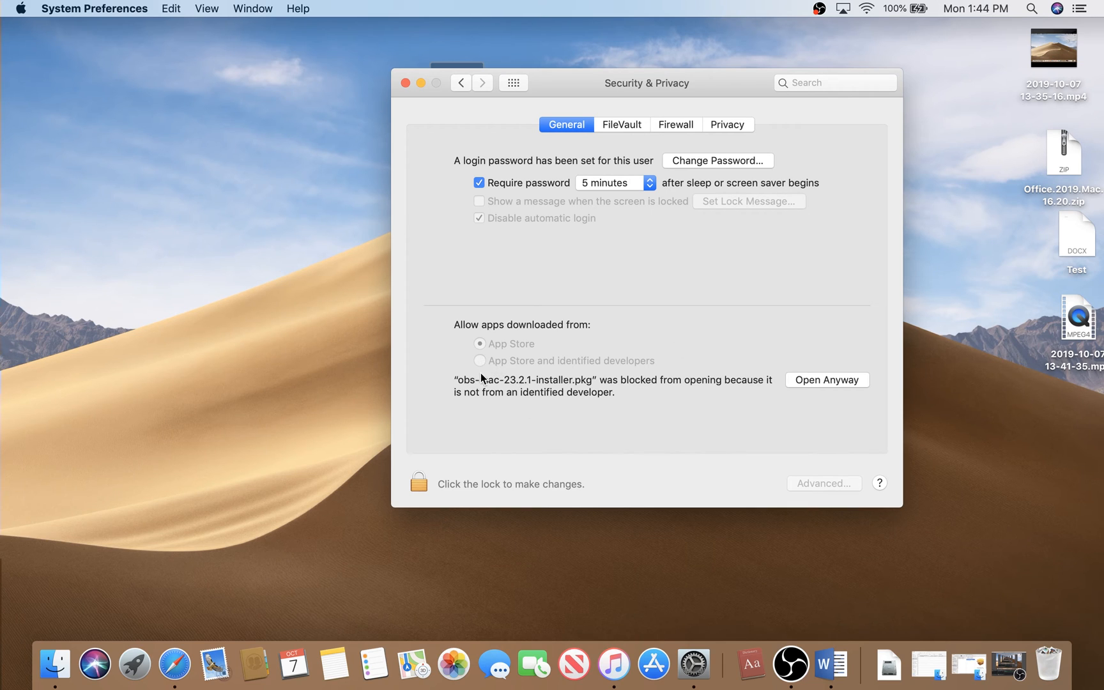
left_click(827, 380)
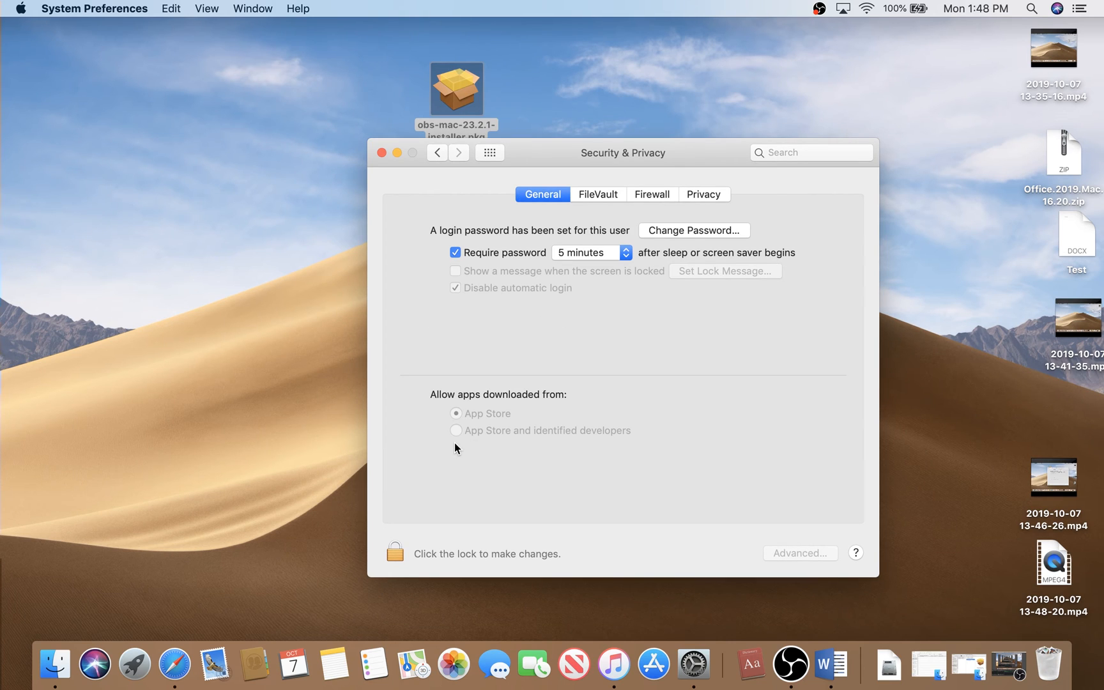
mouse_move(470, 454)
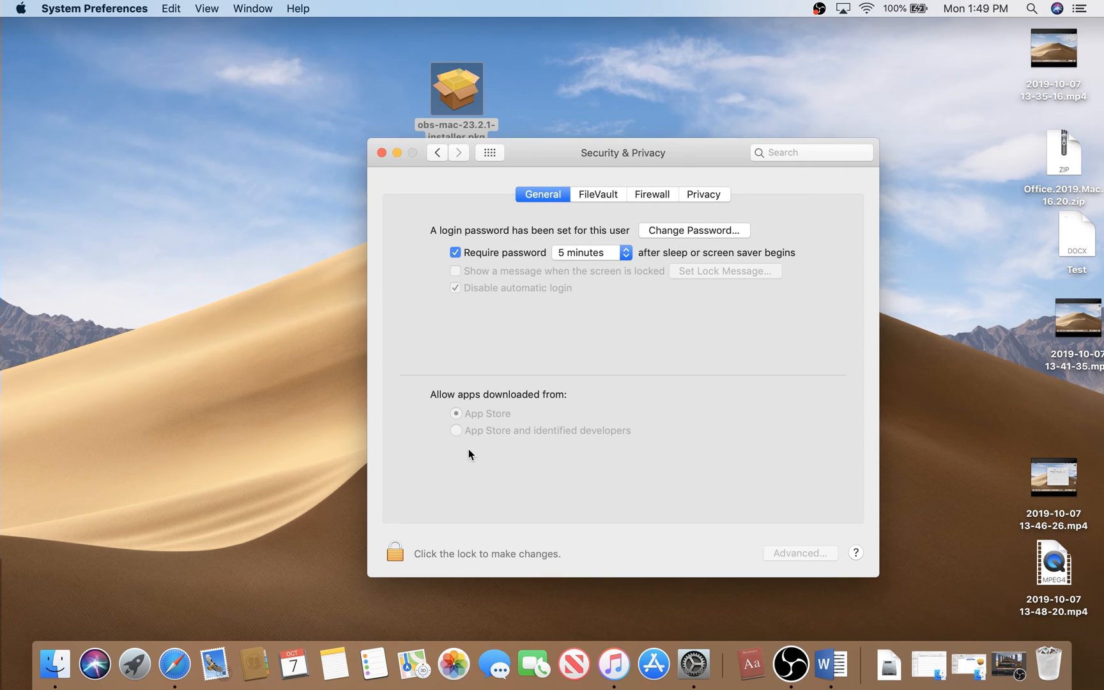
mouse_move(456, 447)
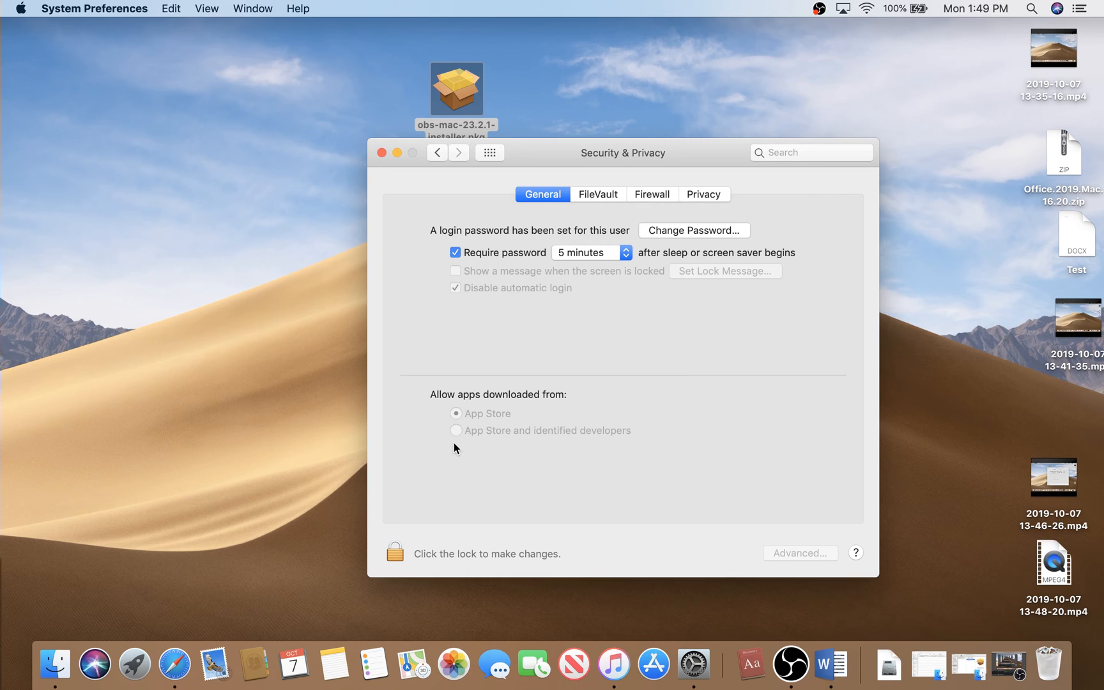
mouse_move(1035, 6)
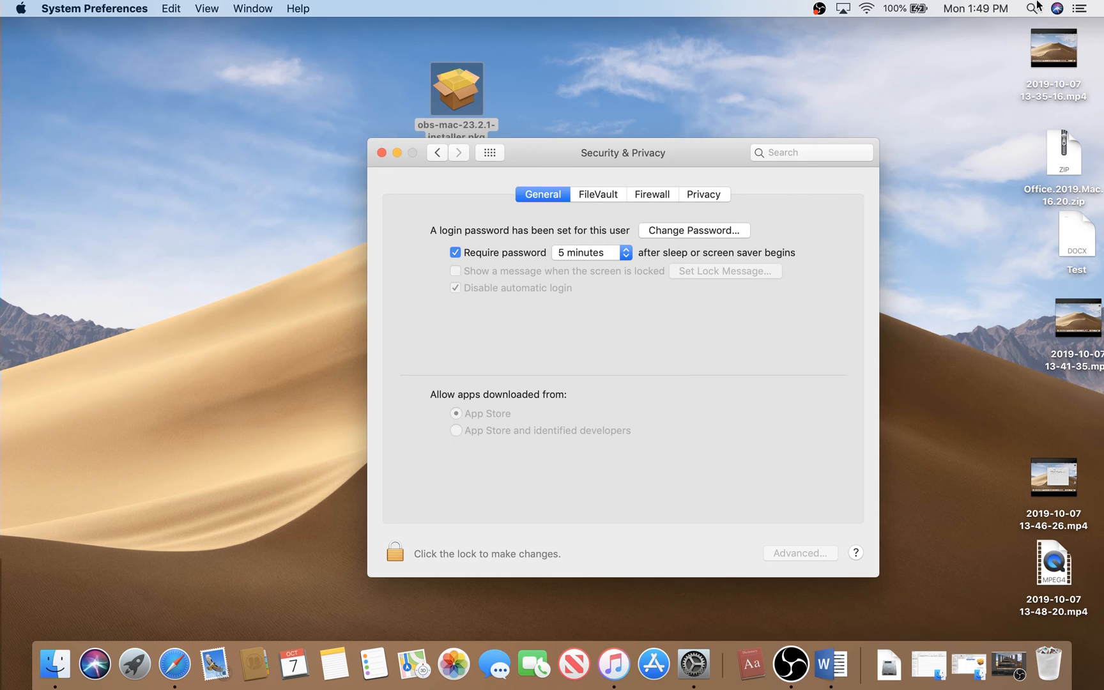
Launch Terminal from Spotlight and move its window lower on the desktop.
type("priva")
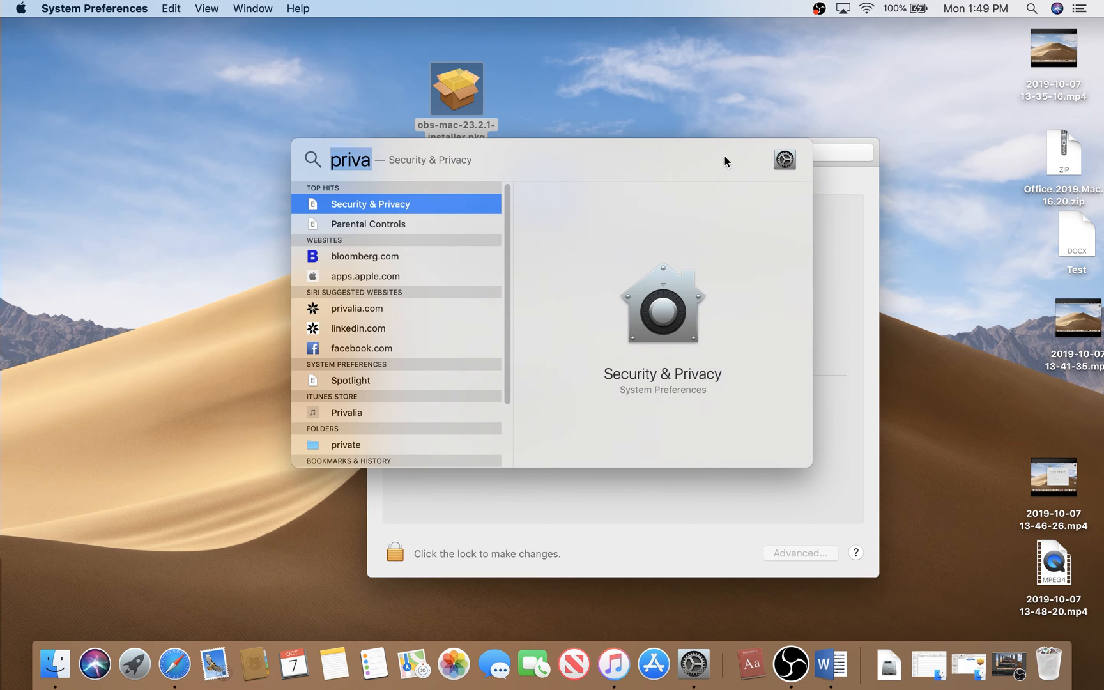
type("terminal")
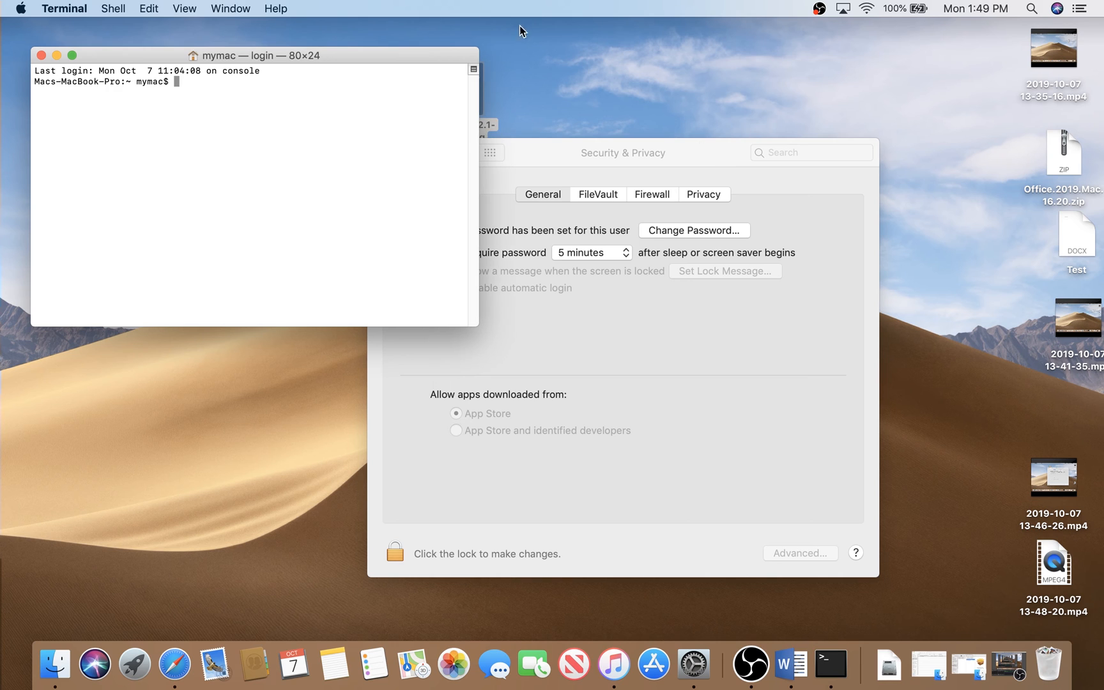
left_click_drag(254, 55, 271, 111)
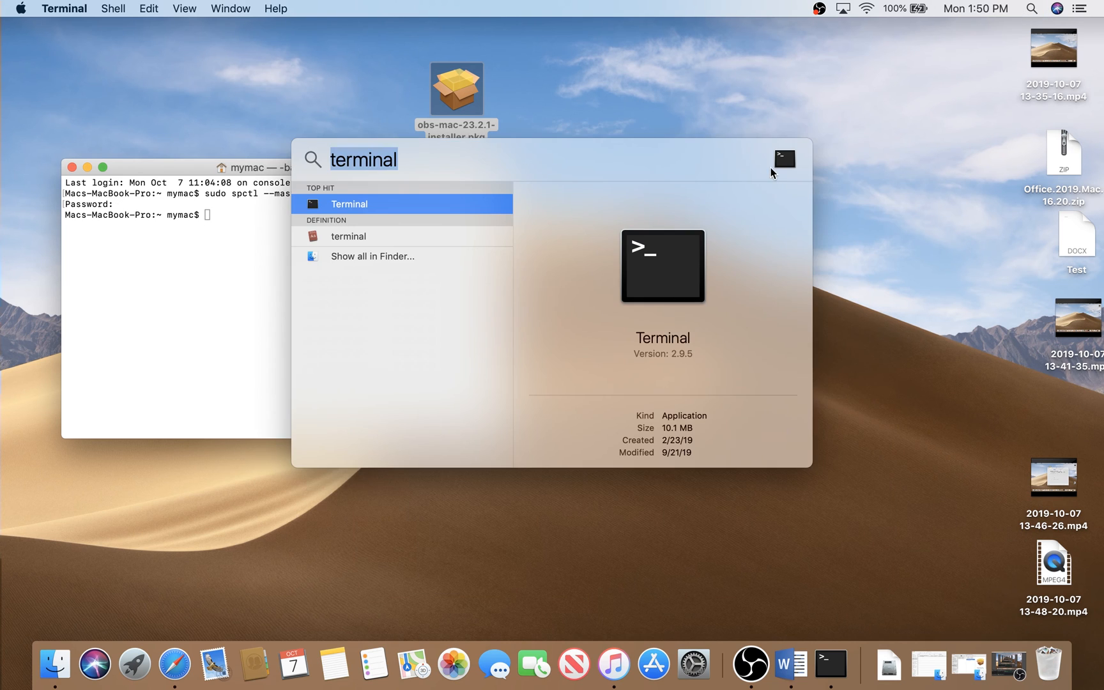
Reopen Security & Privacy by searching Spotlight for 'Security & Privacy'.
type("se")
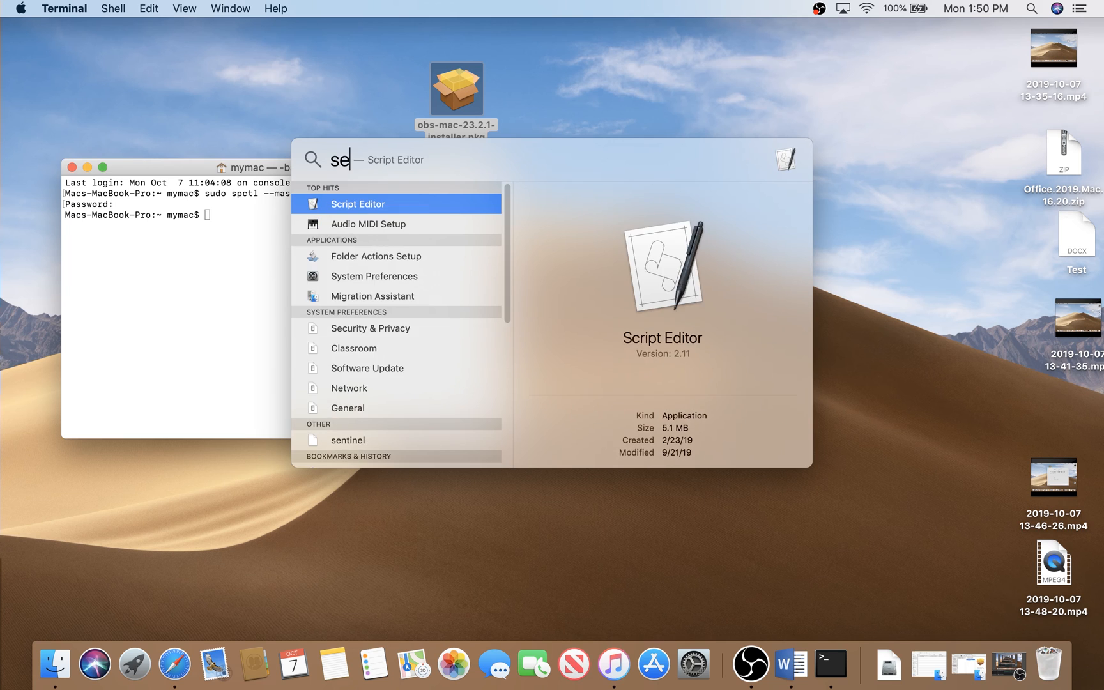
type("Security & Privacy")
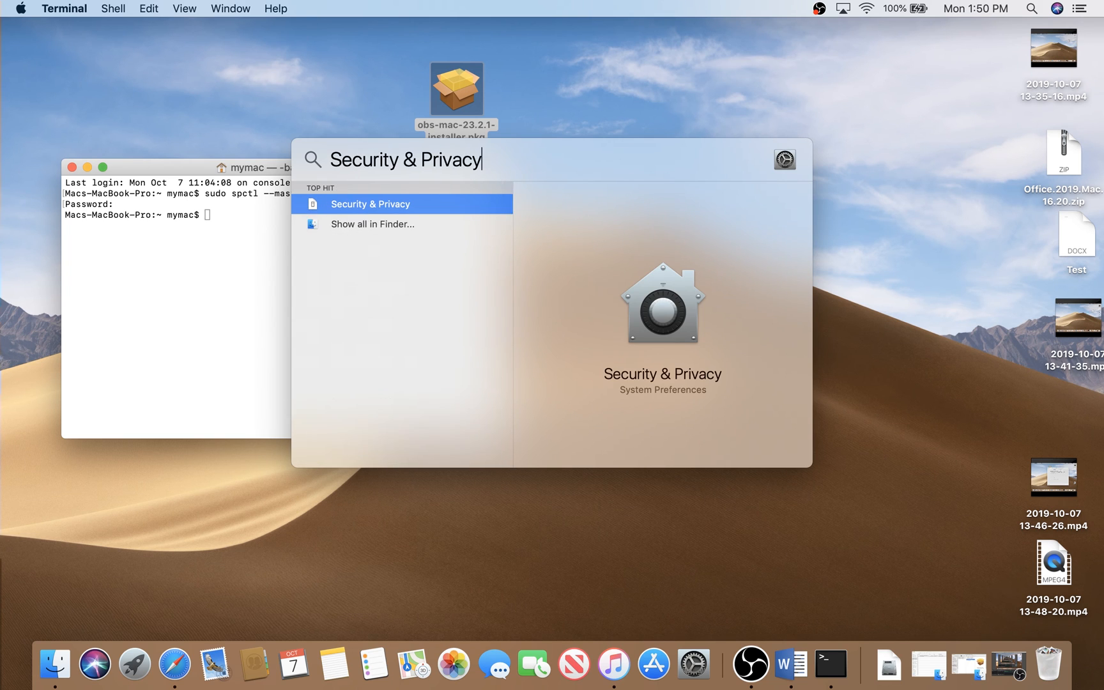
left_click(371, 203)
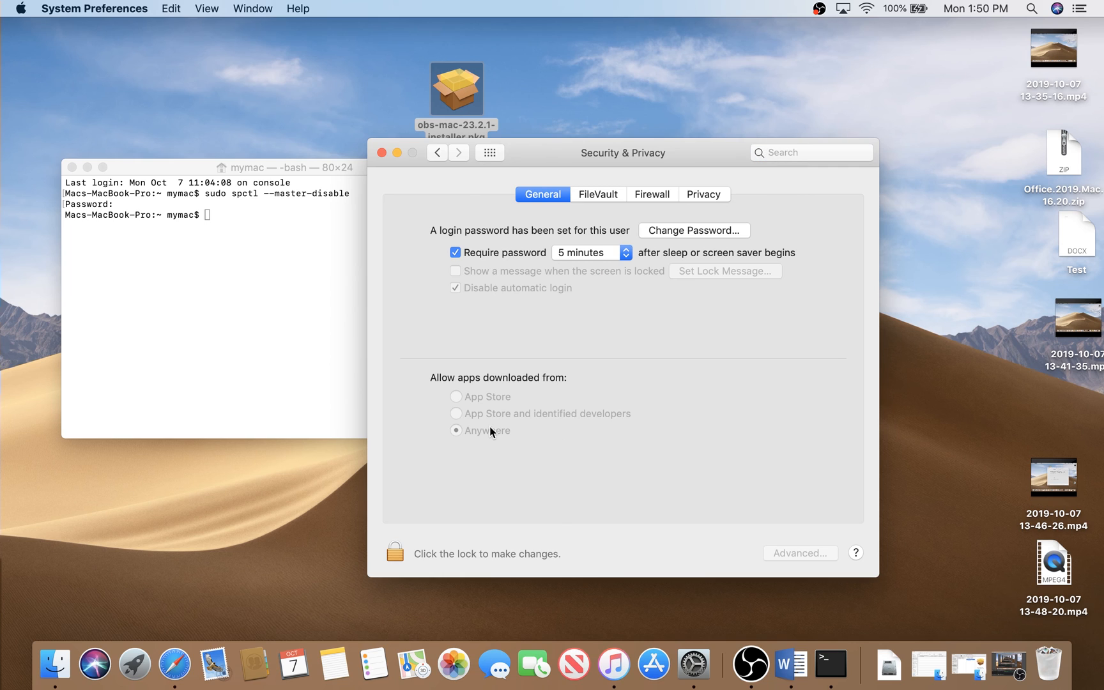
mouse_move(447, 464)
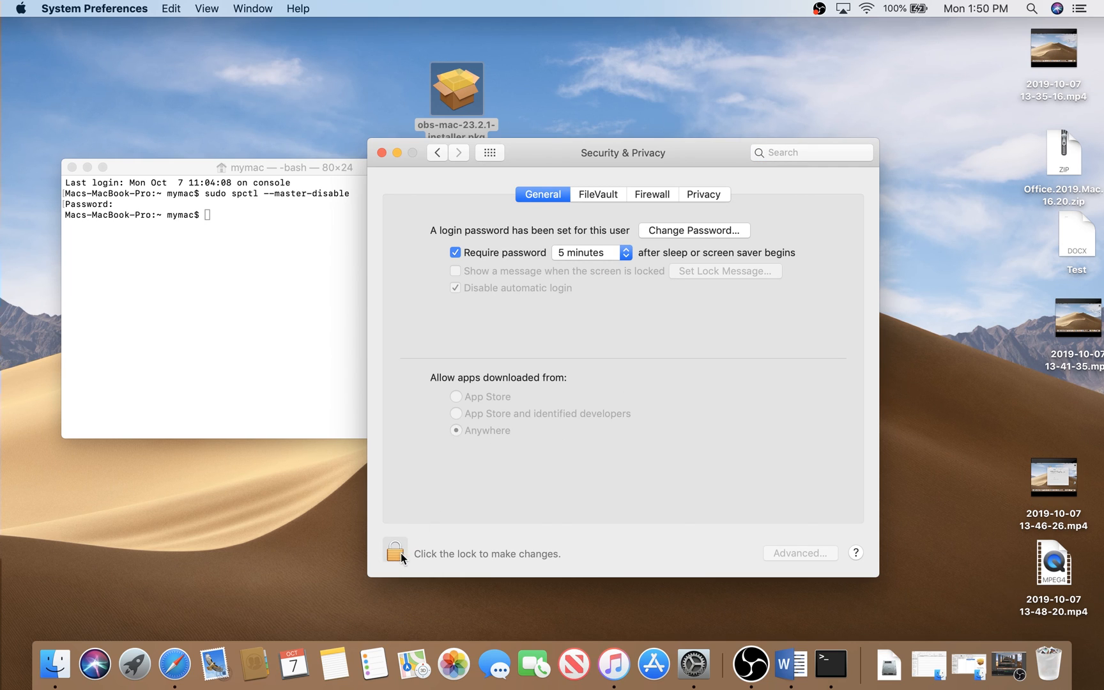
Unlock the Security & Privacy settings with the administrator password.
left_click(395, 551)
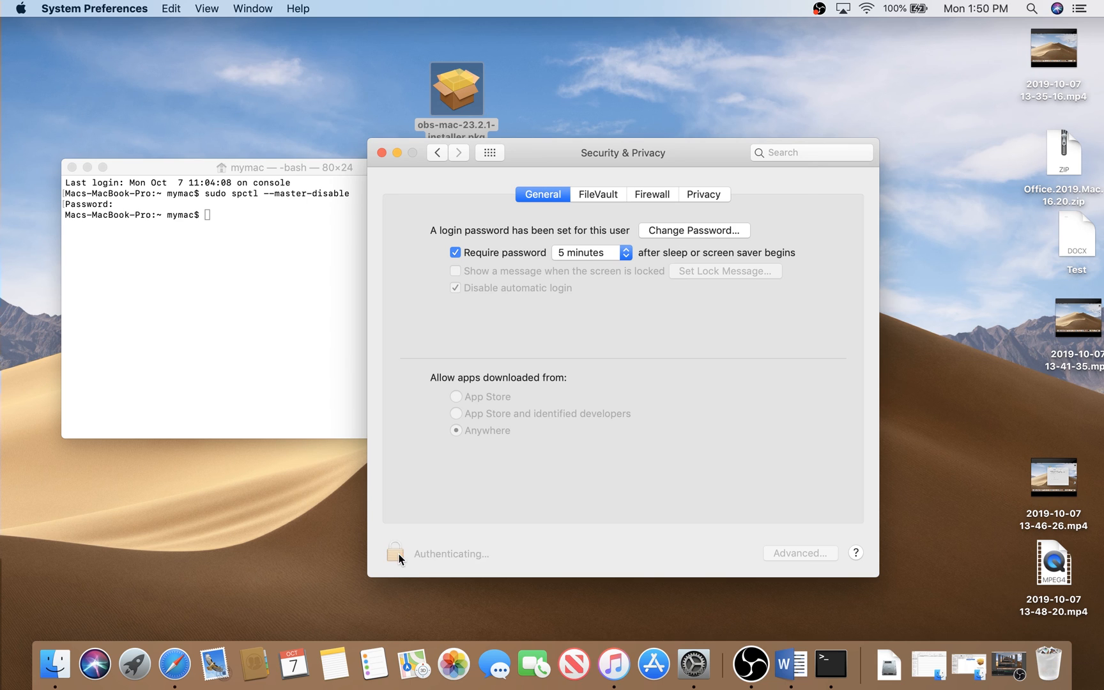
left_click(394, 552)
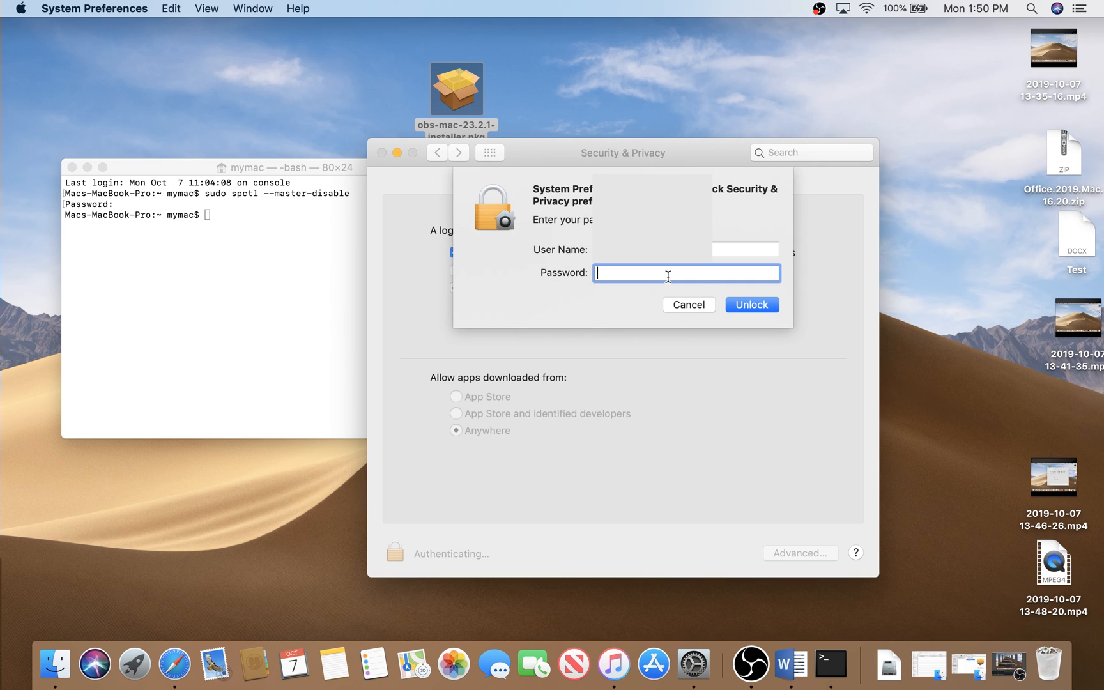
left_click(751, 304)
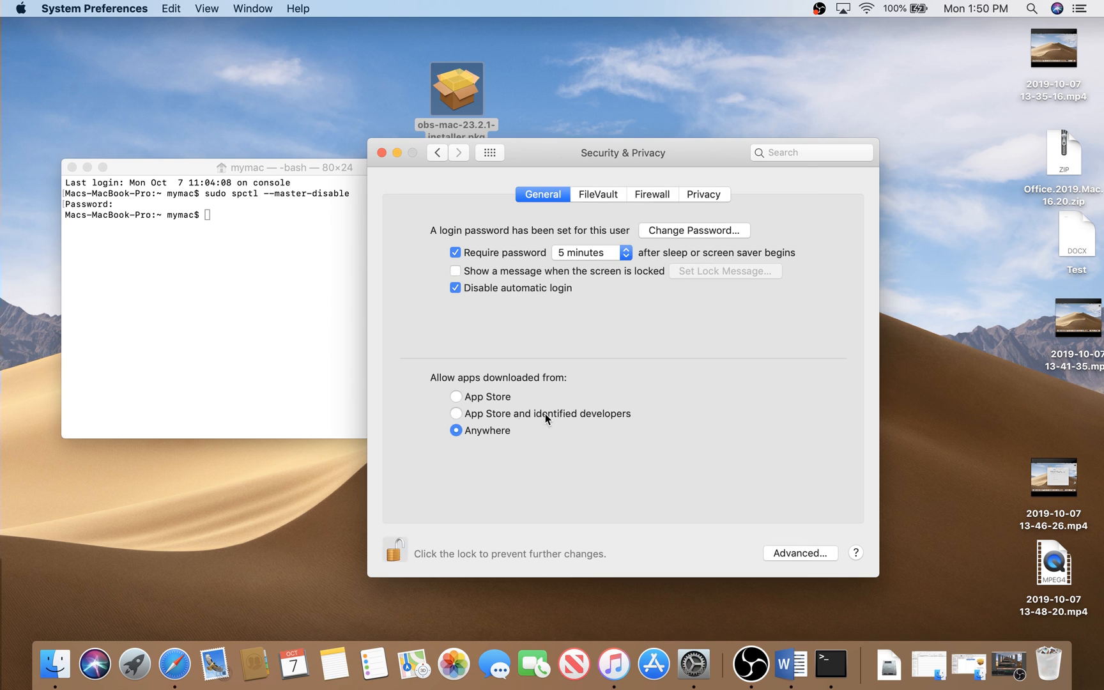
Allow downloaded apps from Anywhere and launch the OBS installer package.
left_click(455, 413)
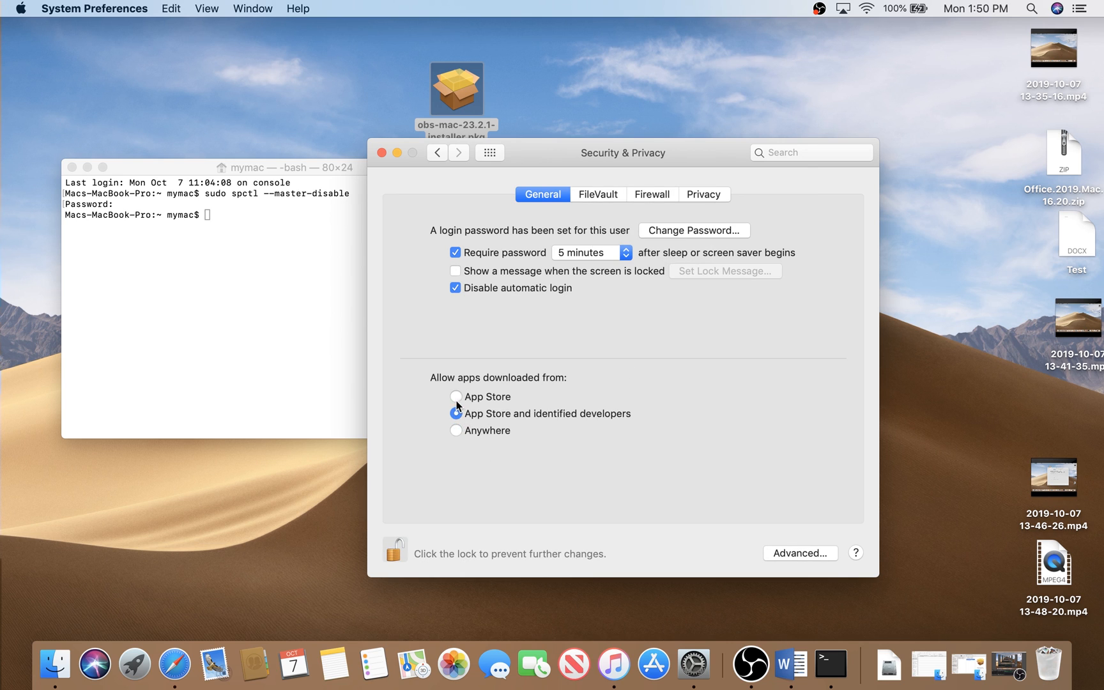
left_click(457, 414)
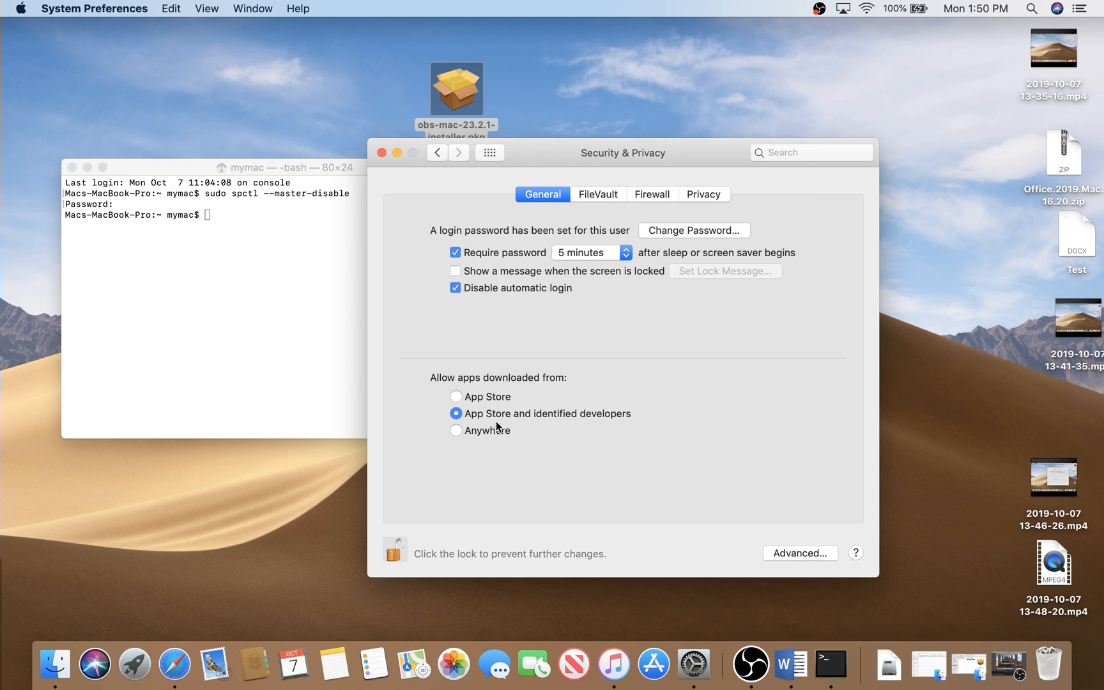
left_click(456, 430)
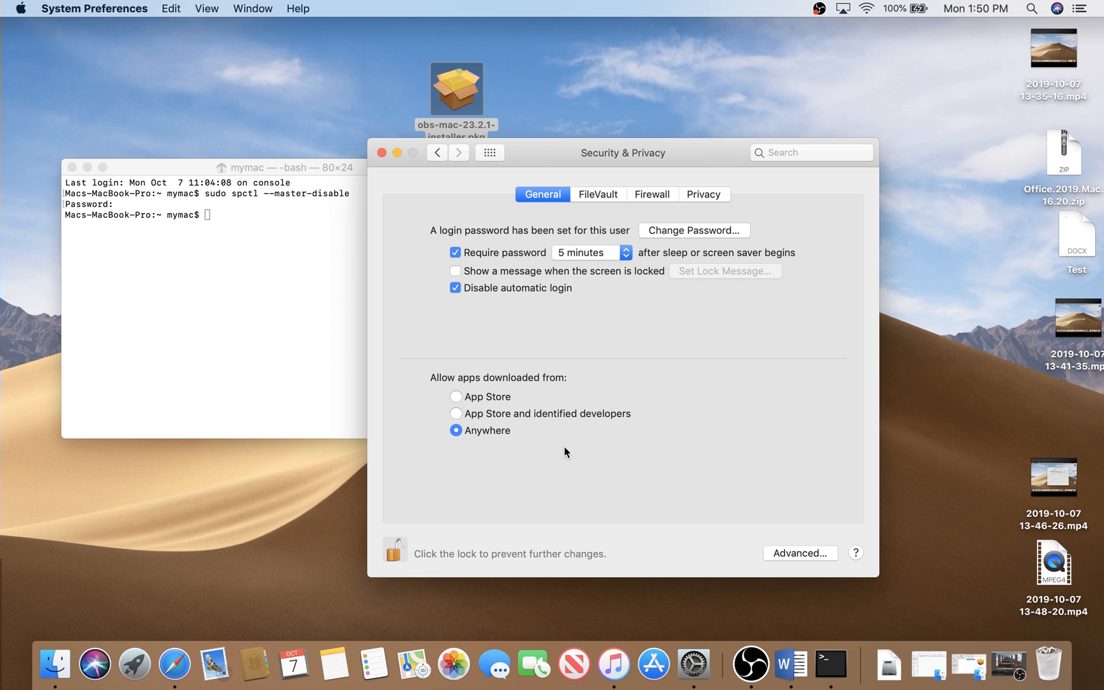
mouse_move(404, 502)
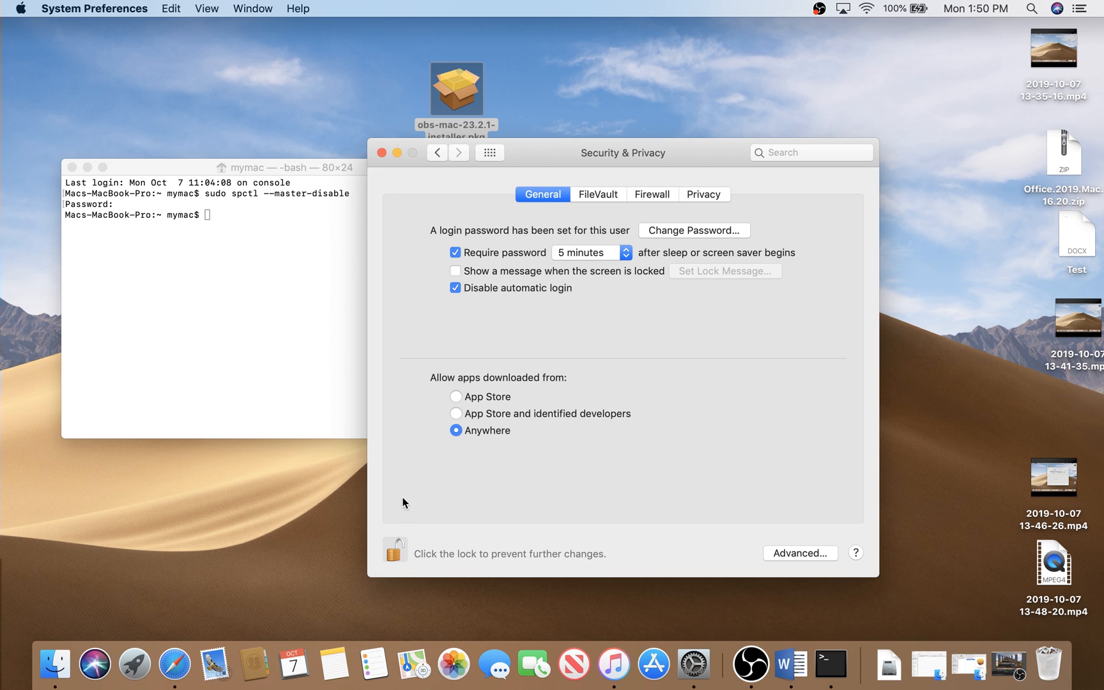
left_click(394, 549)
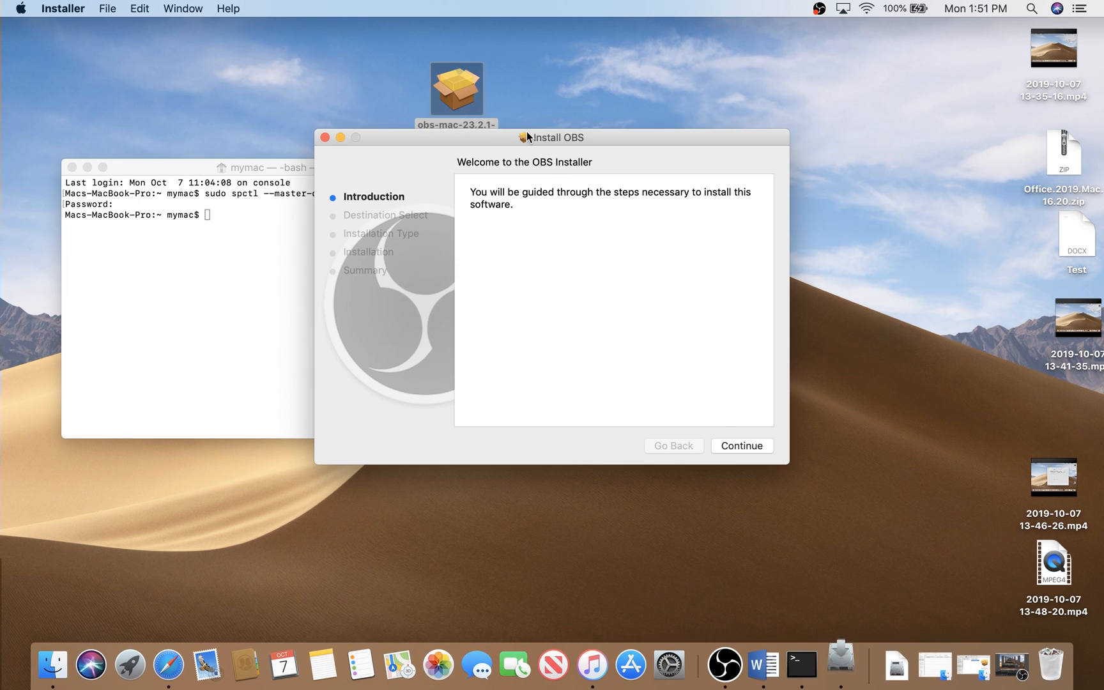
Continue past the OBS installer introduction to the Macintosh HD standard install step.
left_click(741, 445)
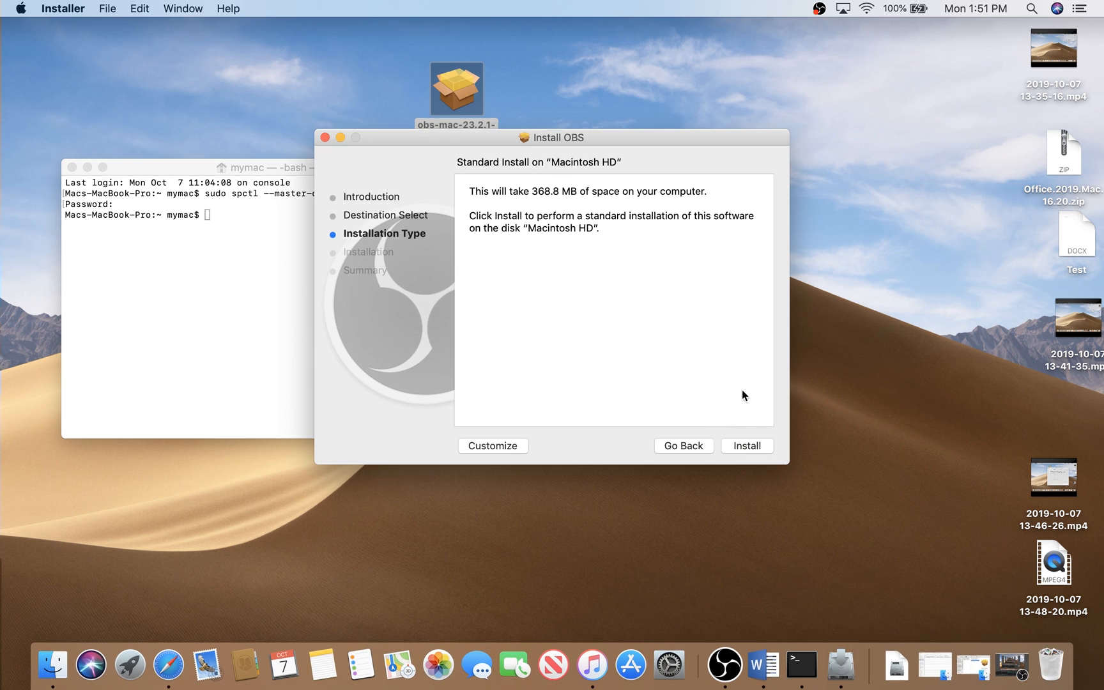